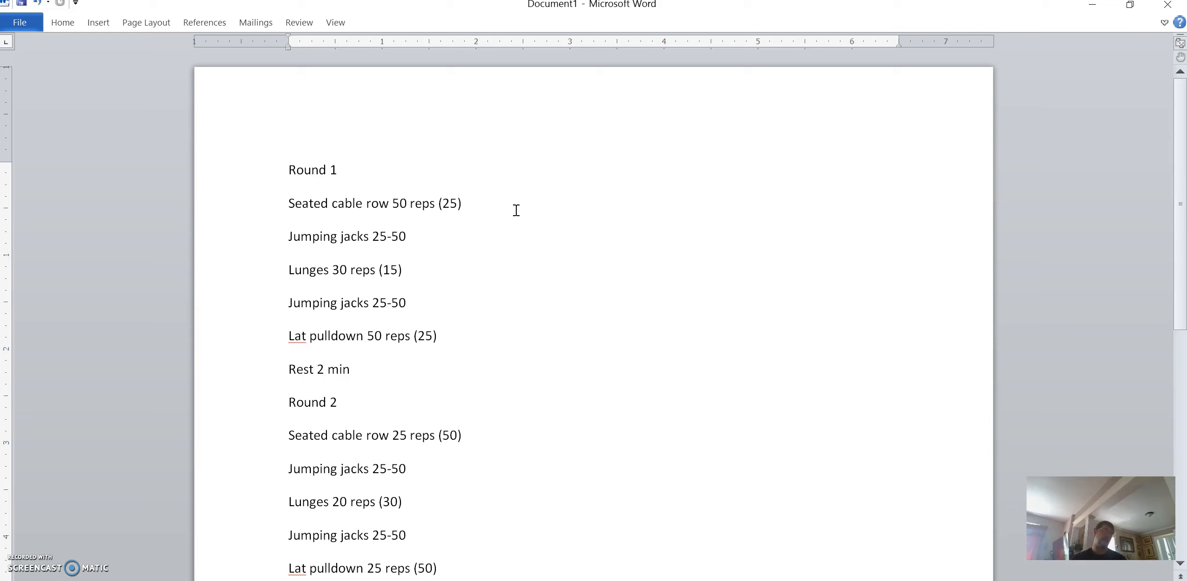
mouse_move(909, 405)
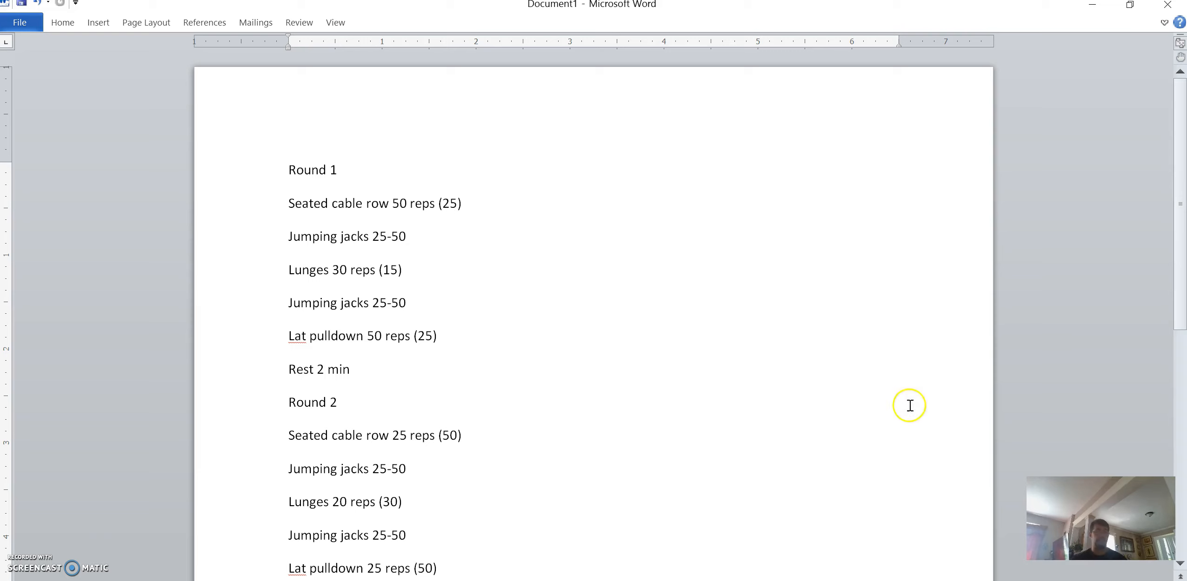
mouse_move(909, 406)
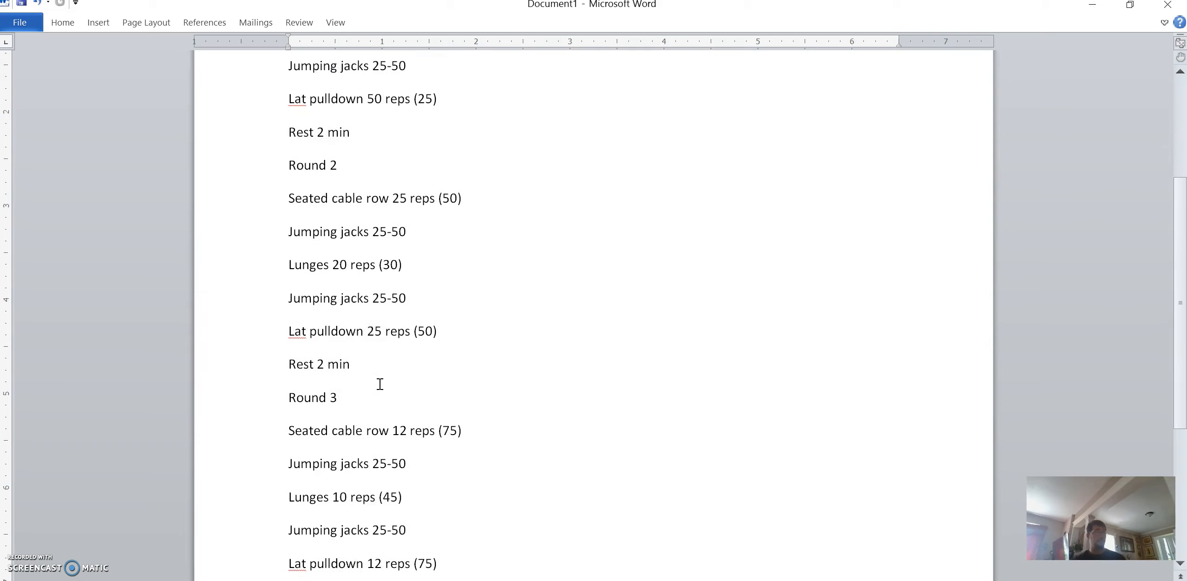
scroll("down", 3)
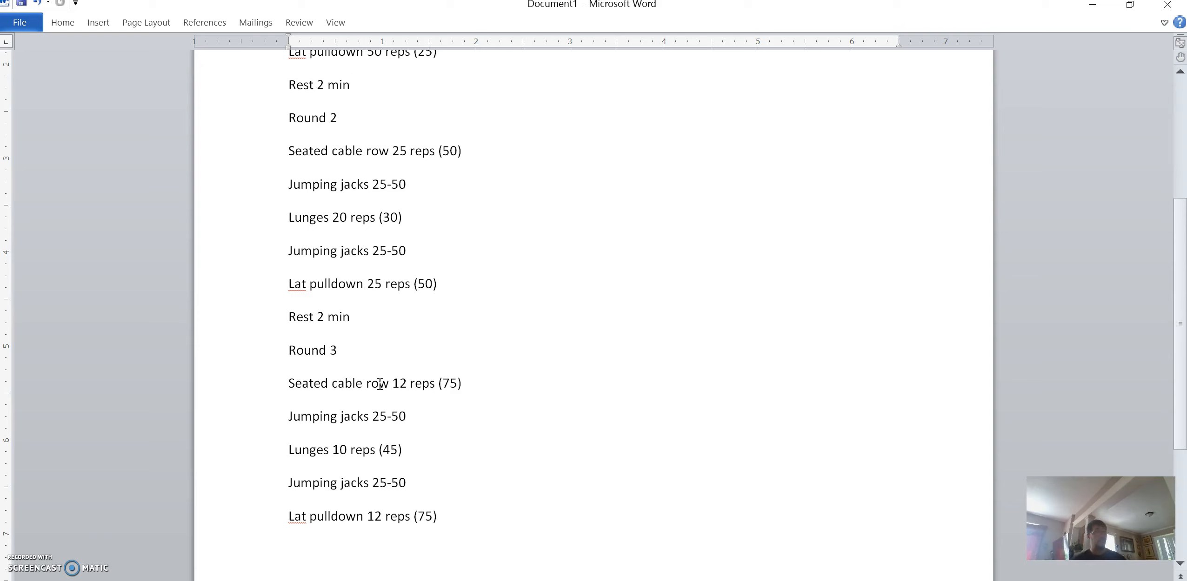
left_click(351, 83)
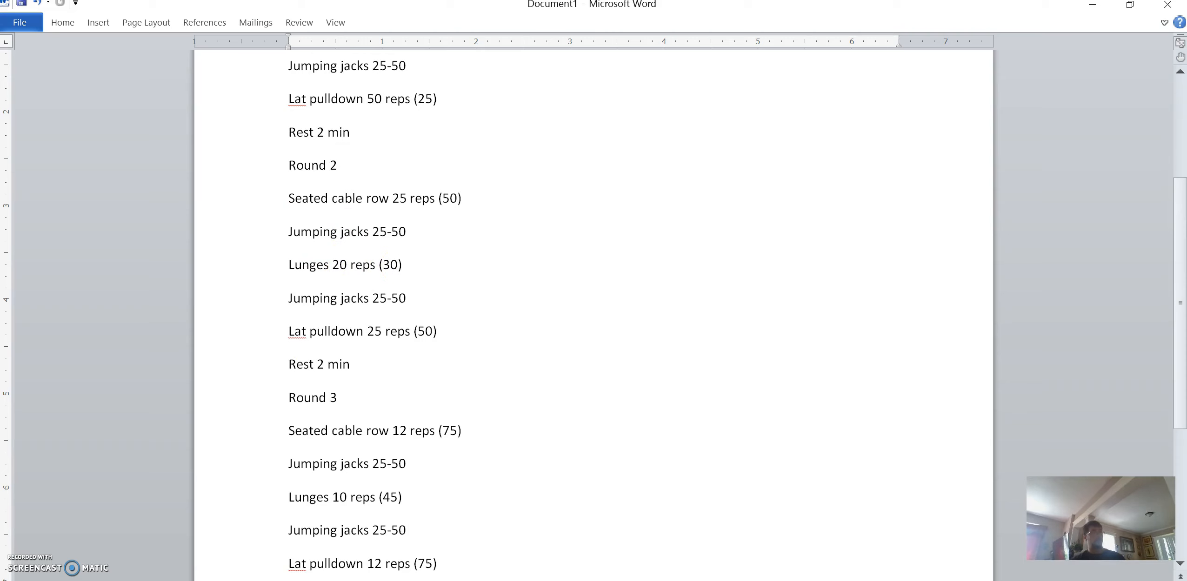
left_click(351, 132)
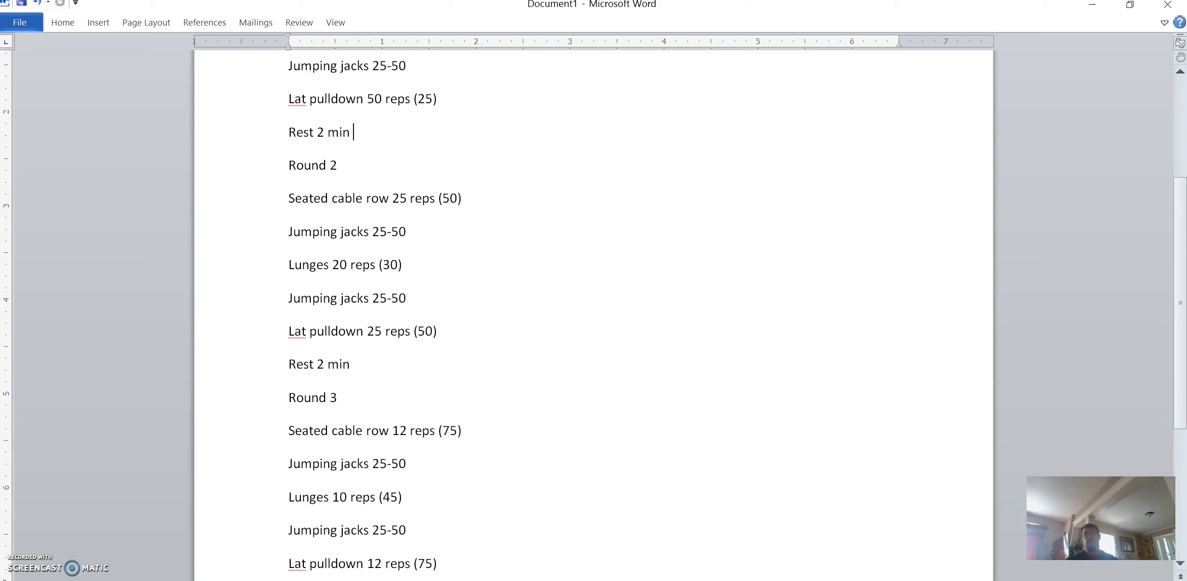
mouse_move(212, 562)
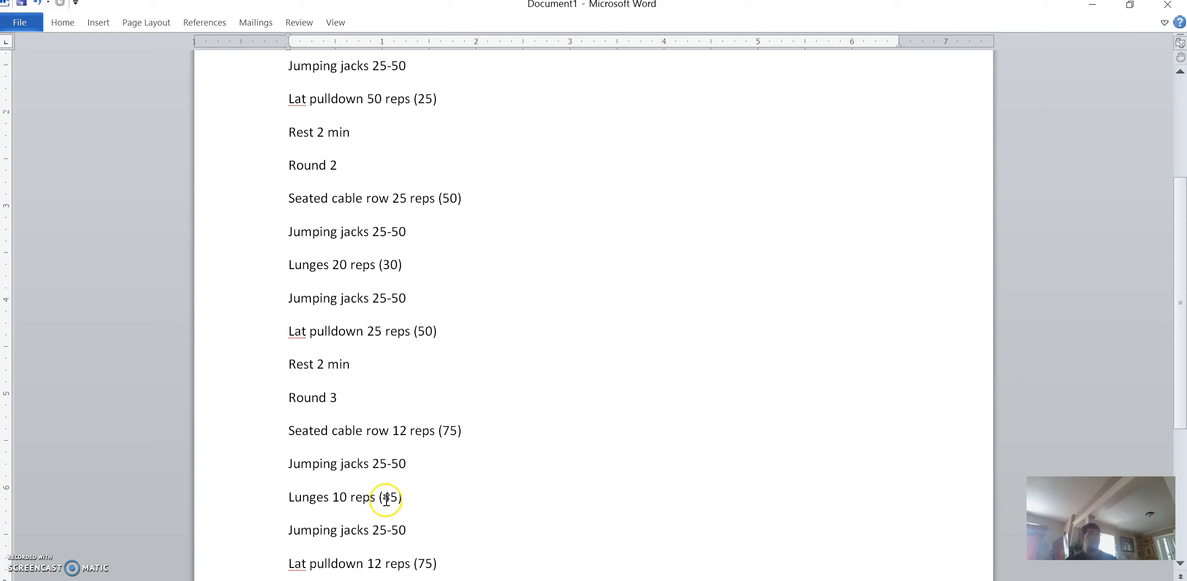
scroll("down", 3)
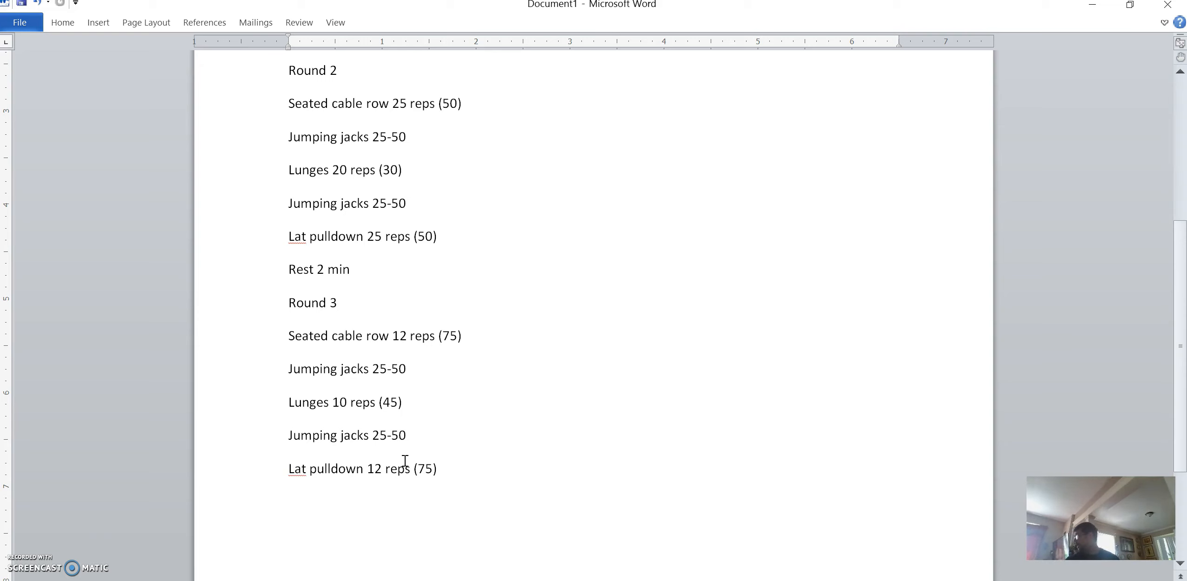
mouse_move(72, 541)
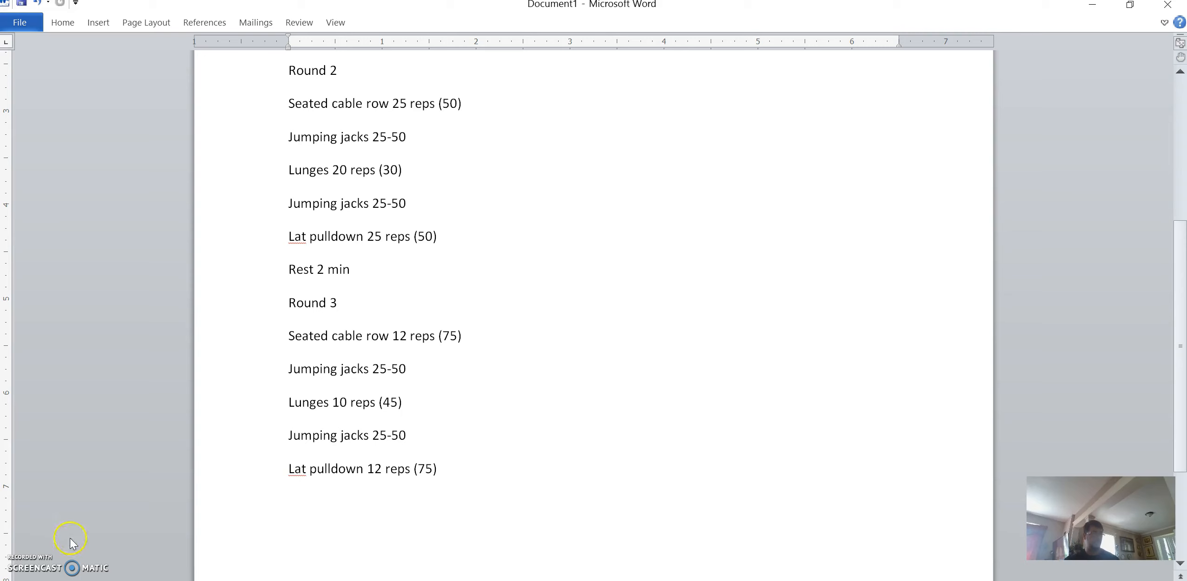